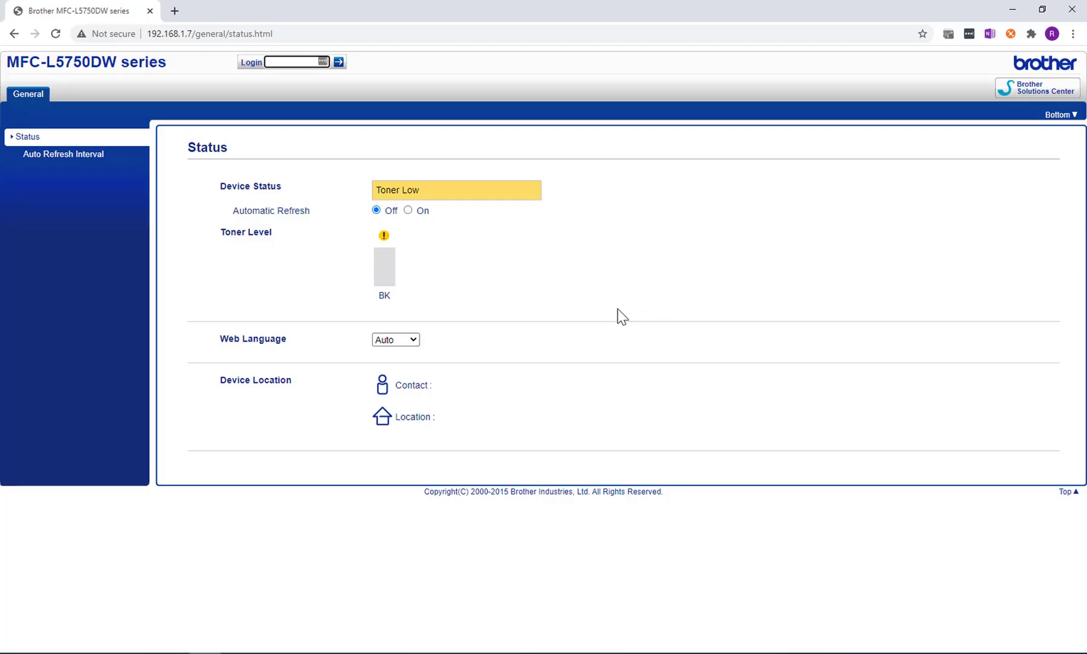
Log in as administrator and go to the Network tab's Protocol settings
left_click(282, 62)
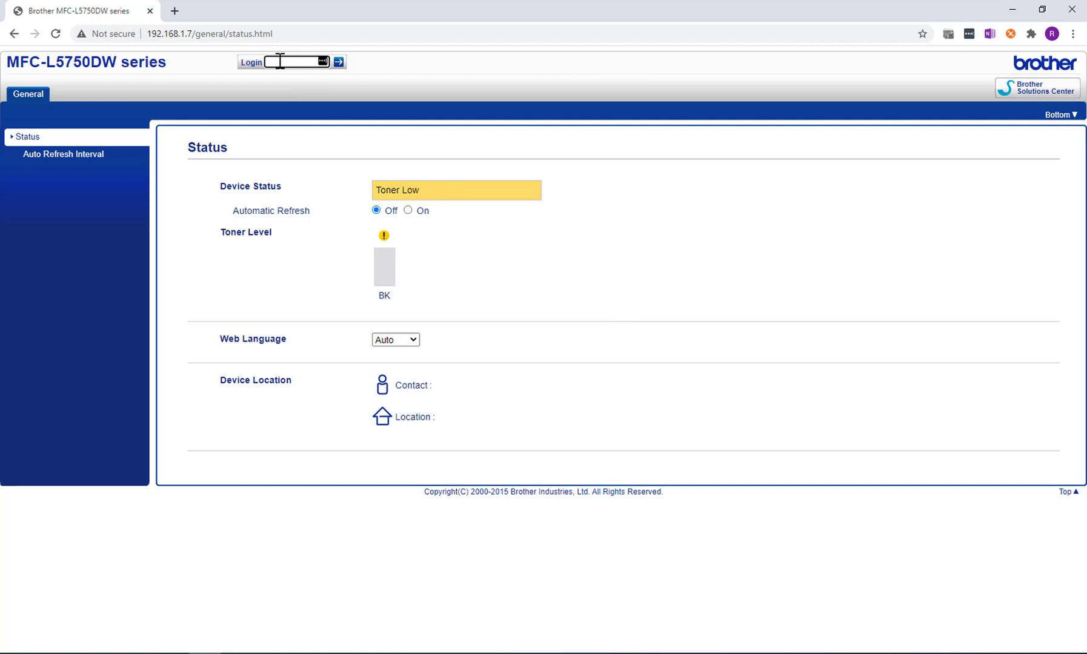
left_click(338, 62)
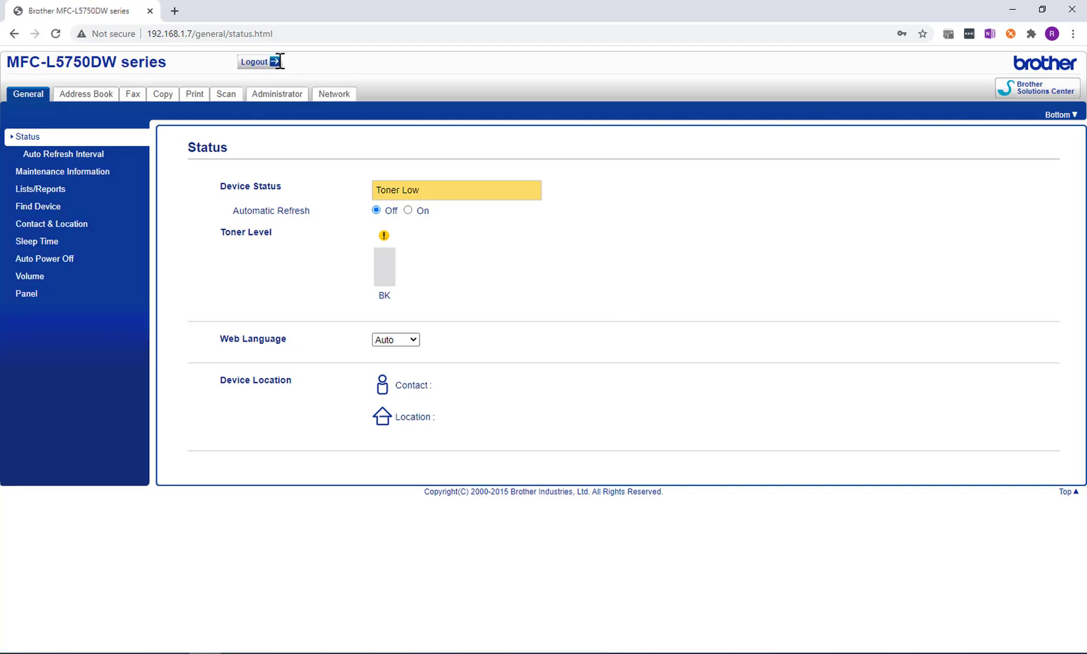
left_click(333, 94)
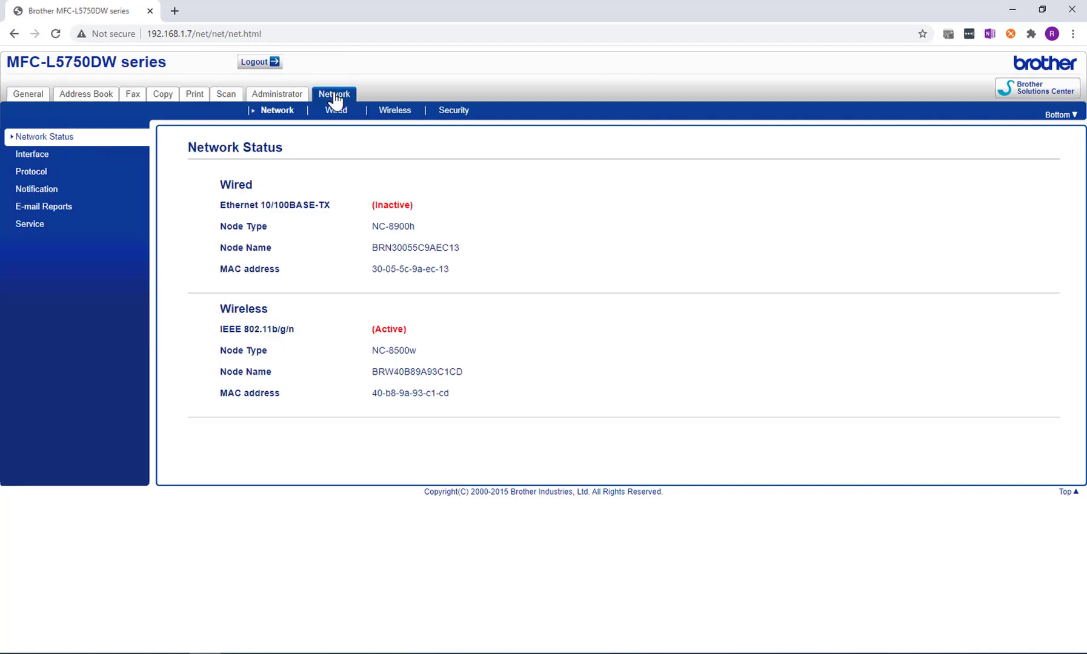
left_click(32, 172)
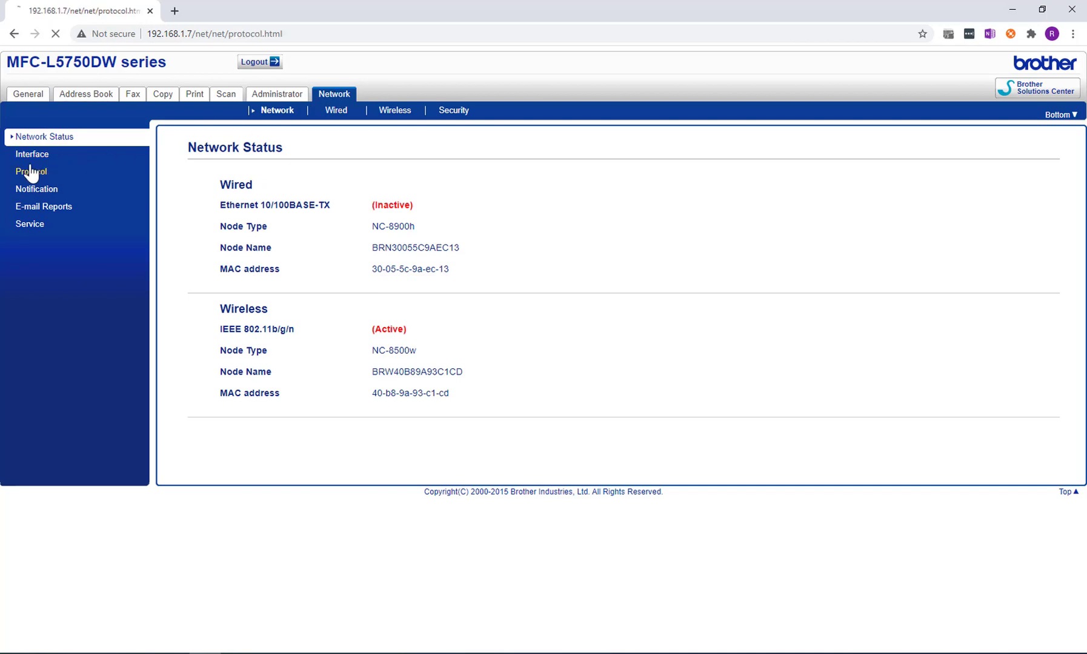
Reach the Universal Print advanced settings showing the printer Disabled and Unregistered
left_click(32, 171)
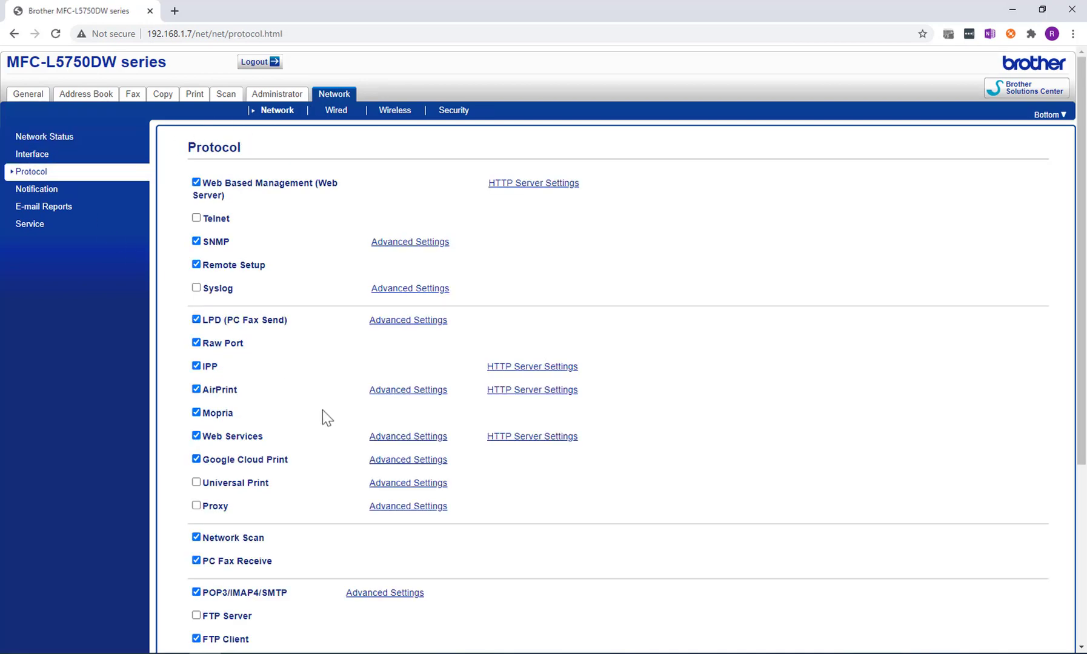
left_click(407, 483)
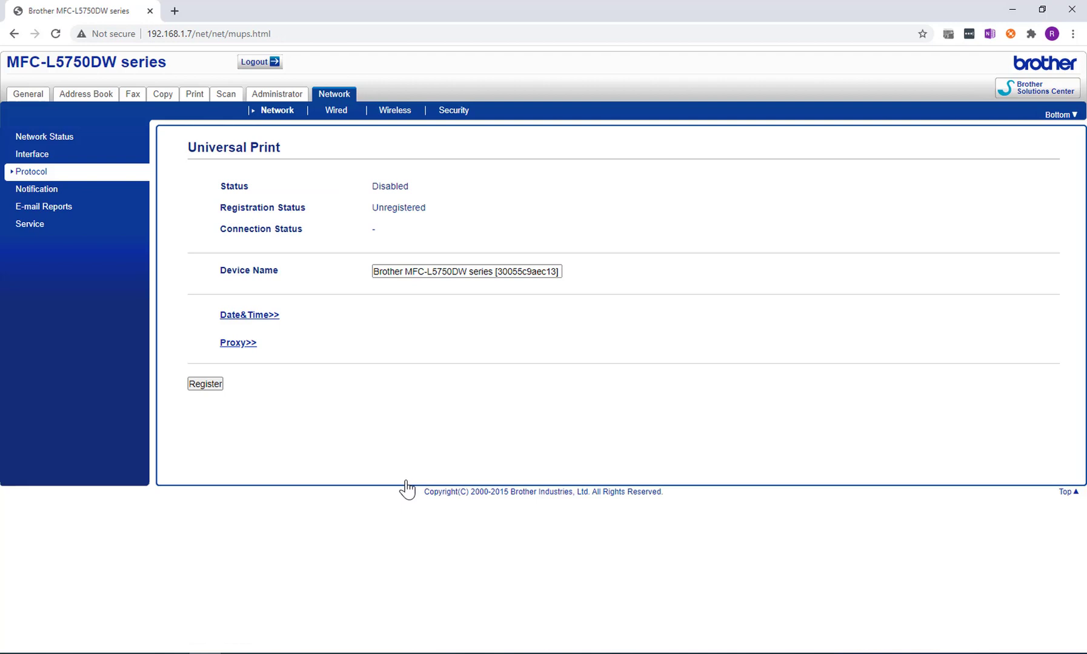
left_click(466, 271)
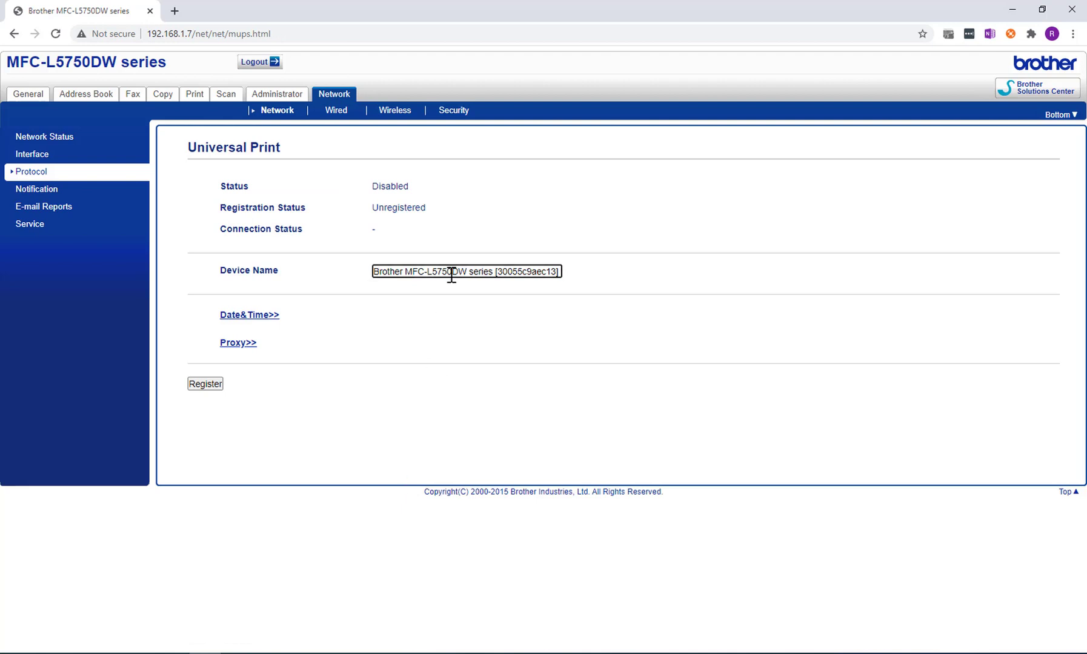
mouse_move(249, 320)
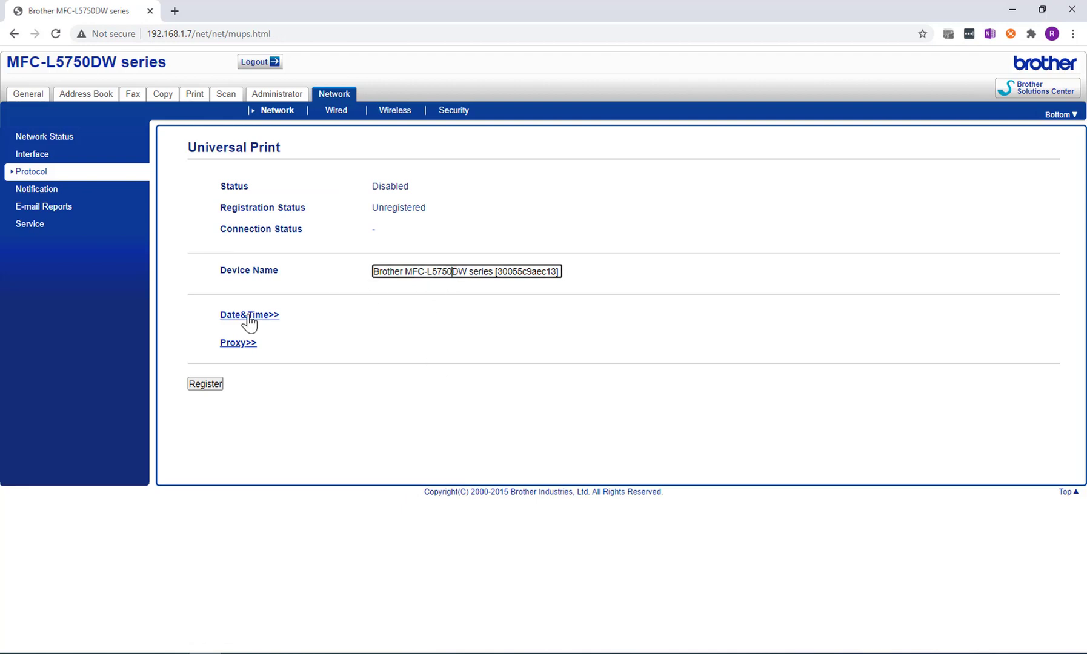
Review the Date&Time and Proxy subpages and return to the Universal Print settings
left_click(249, 315)
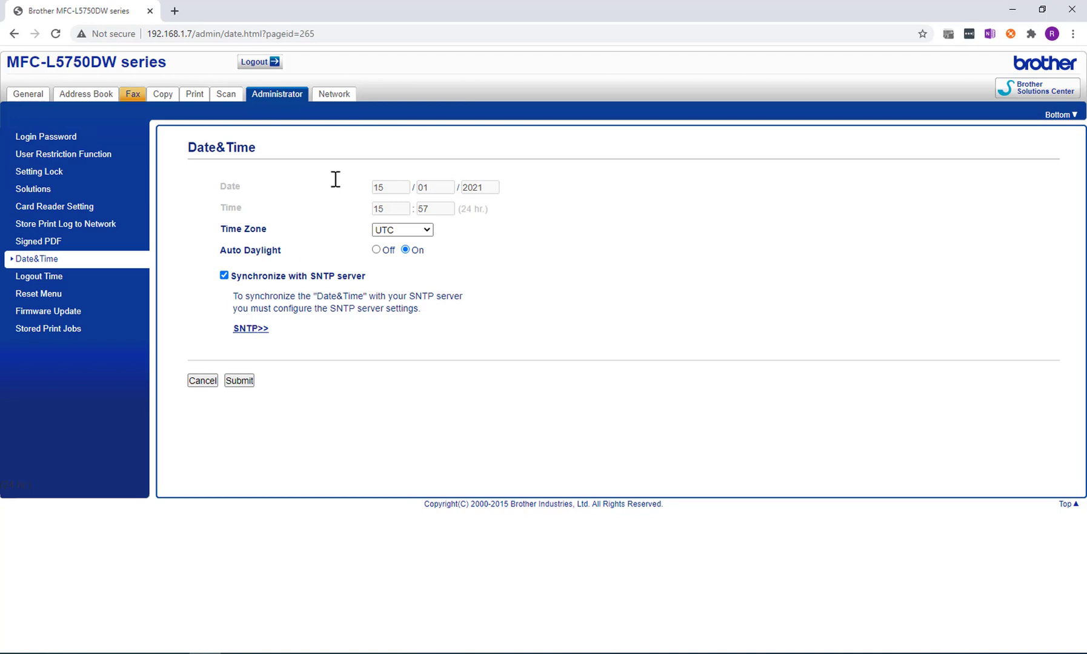
left_click(333, 94)
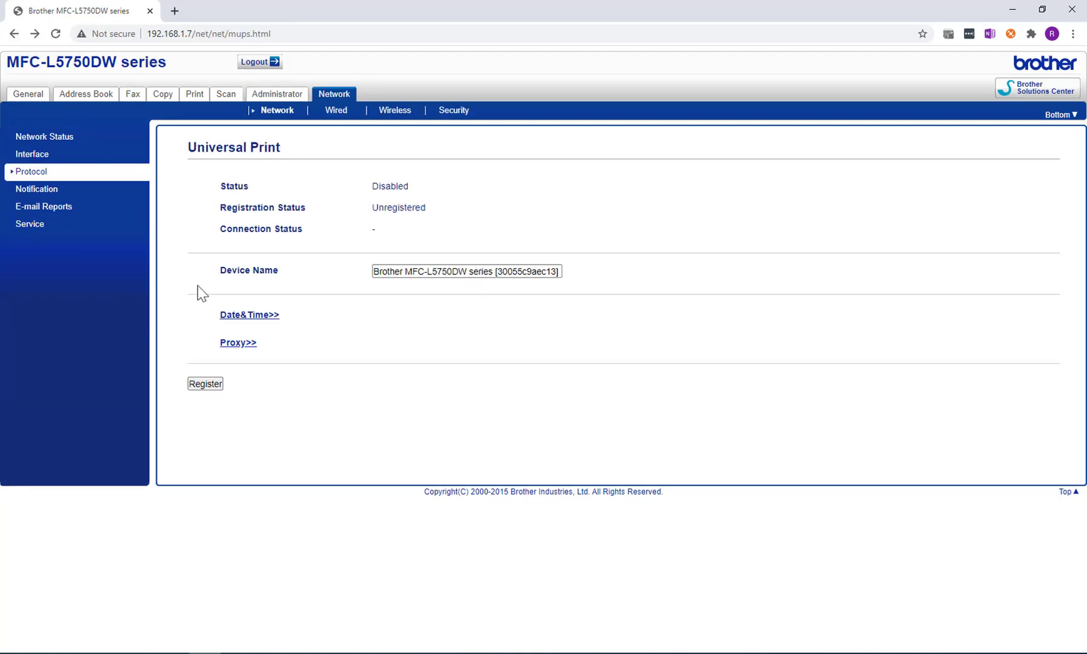
left_click(238, 343)
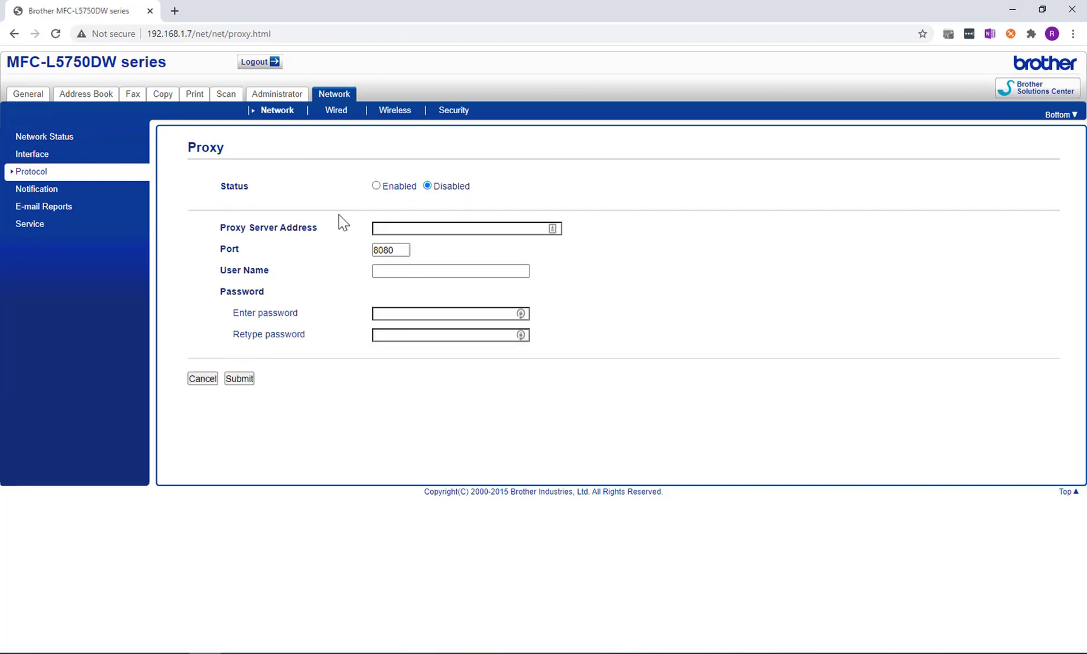
mouse_move(15, 33)
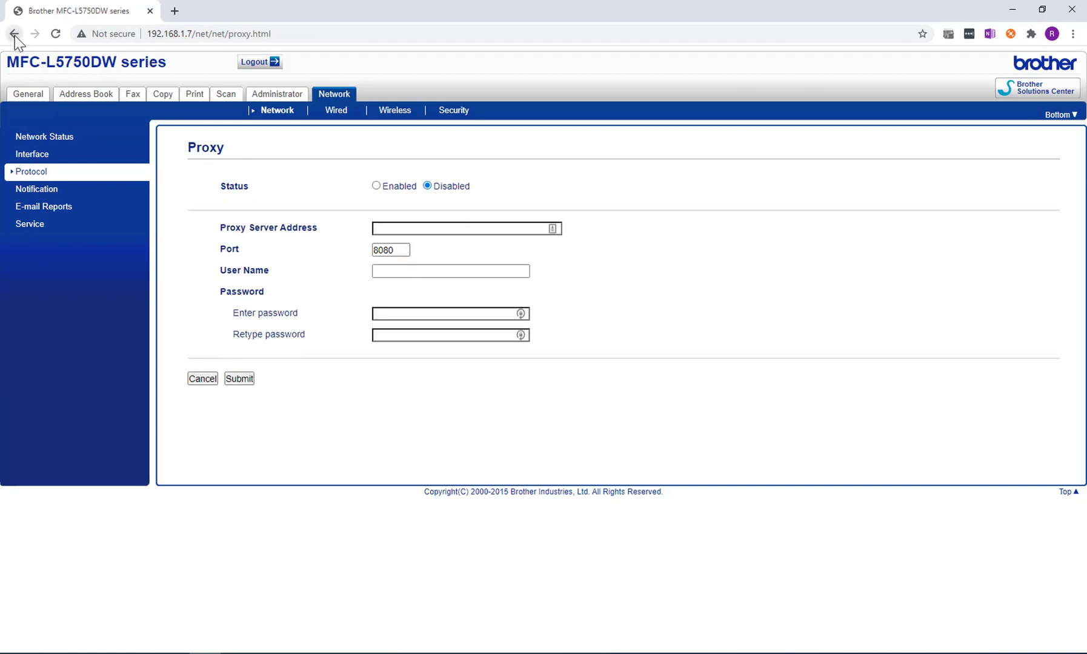
left_click(13, 33)
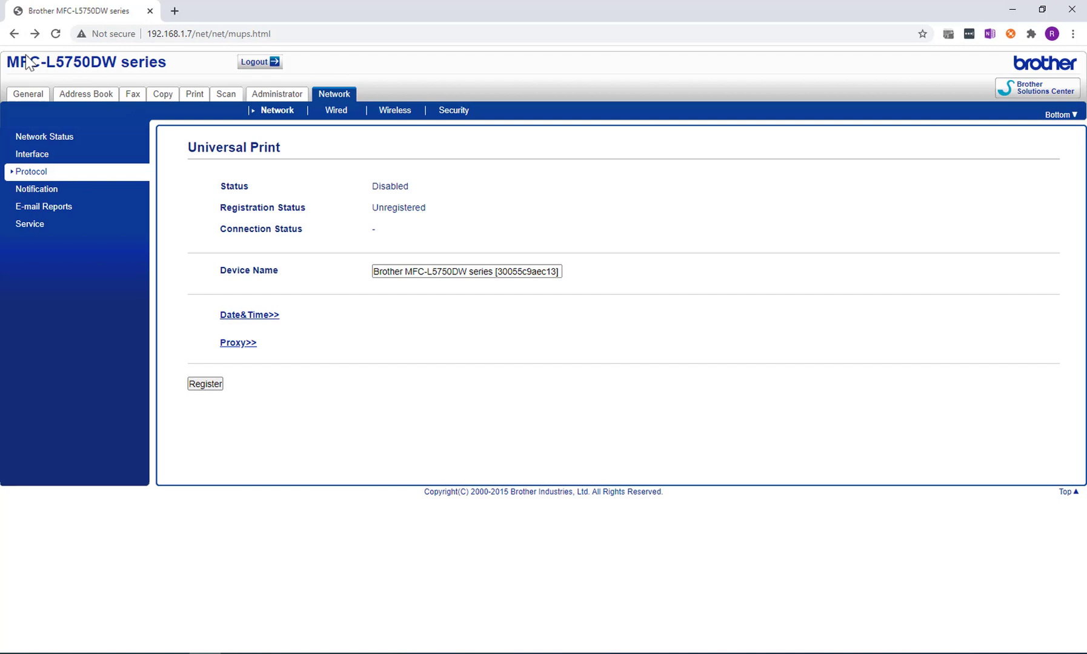
left_click(205, 383)
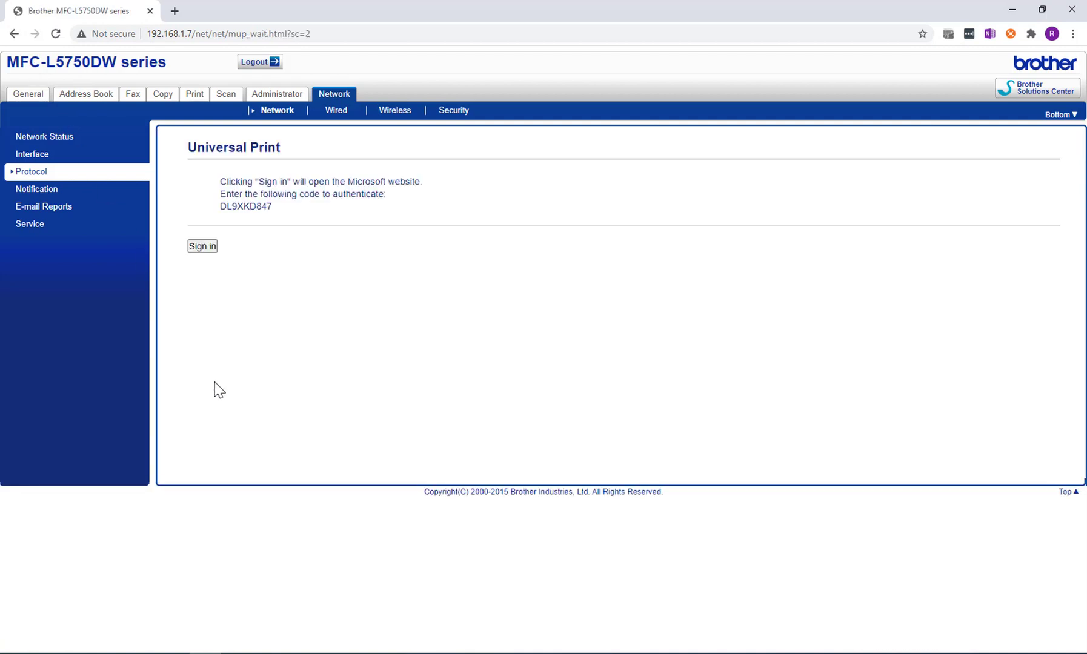
double_click(245, 206)
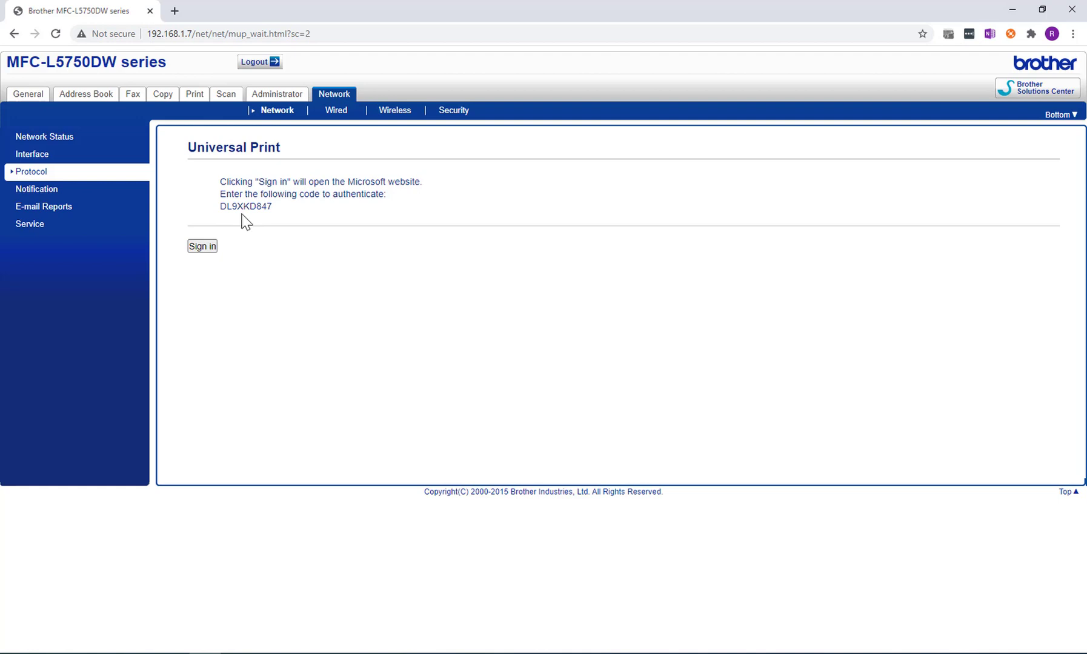
left_click(202, 246)
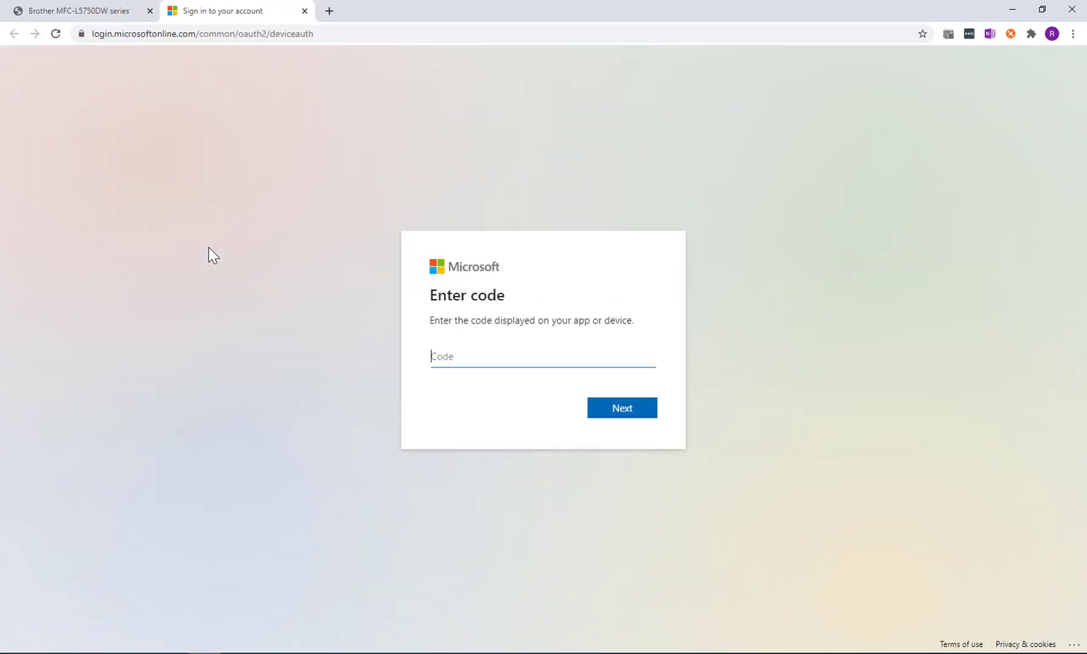
left_click(543, 357)
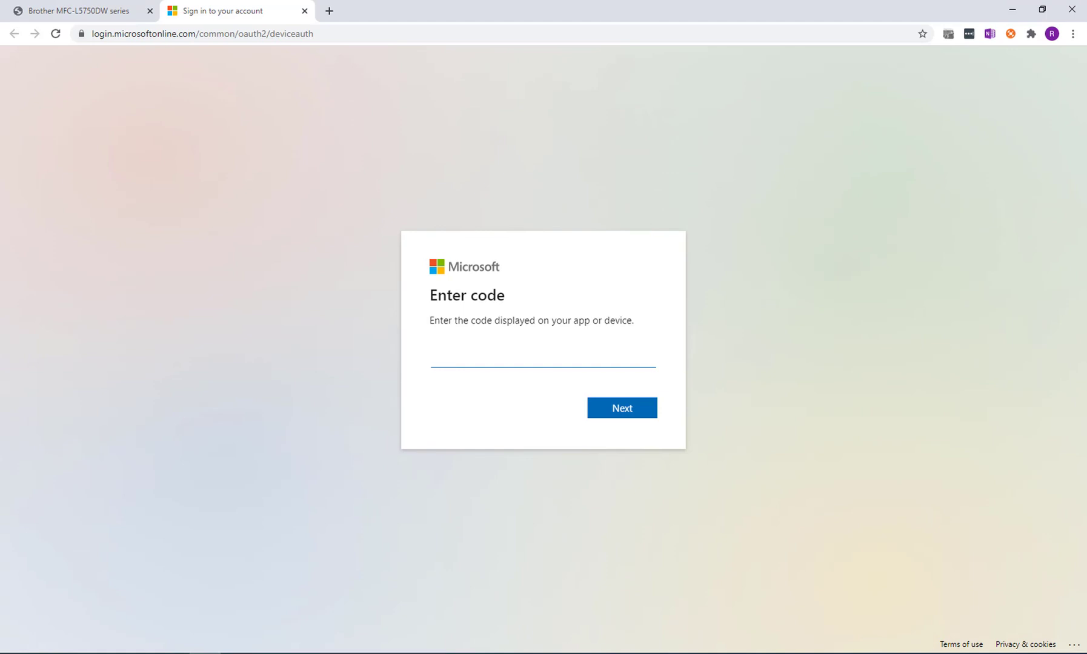
mouse_move(622, 416)
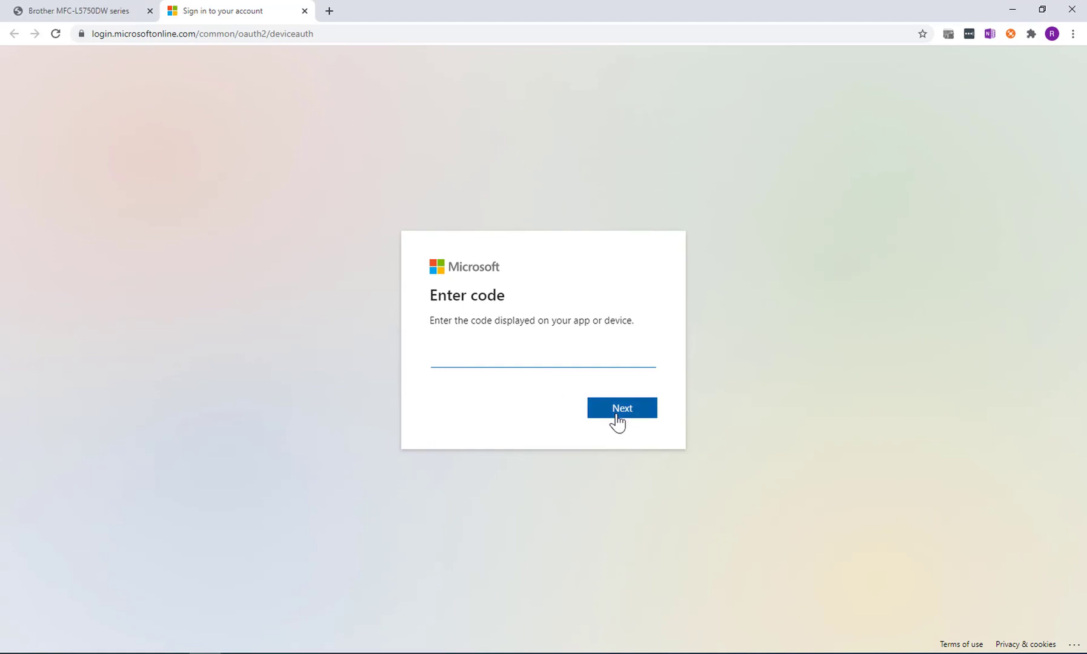
left_click(621, 407)
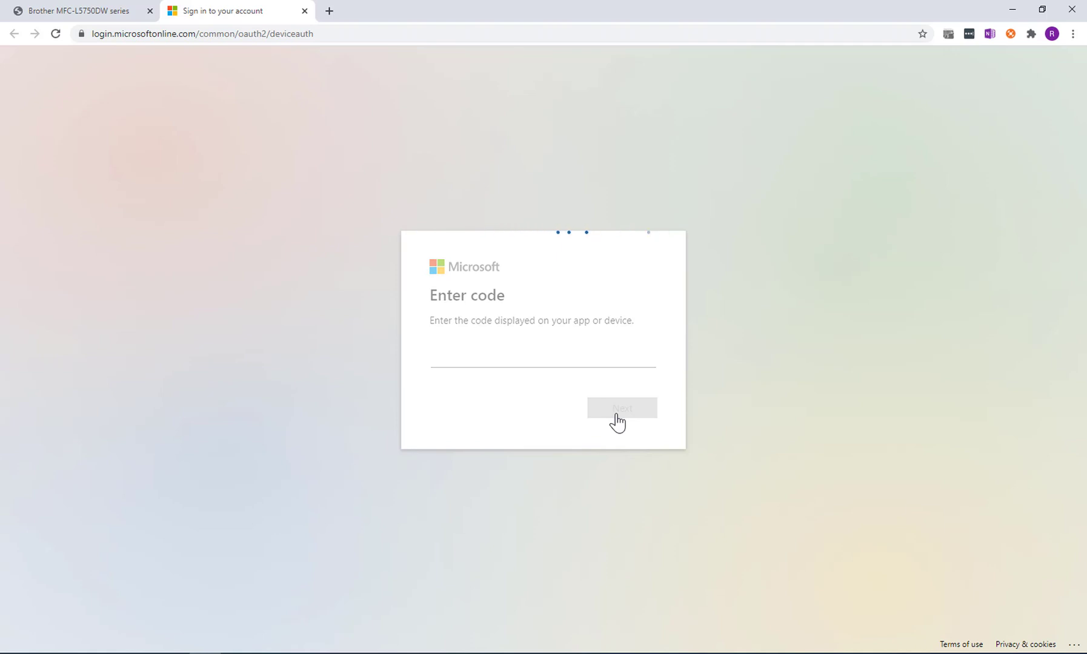
left_click(622, 407)
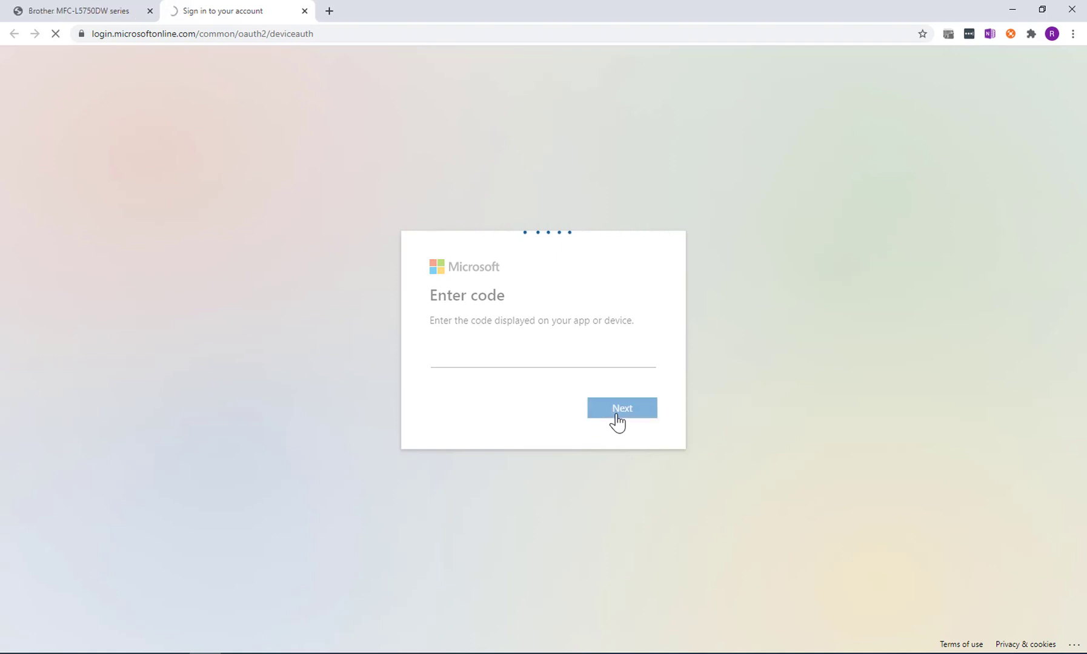
left_click(622, 408)
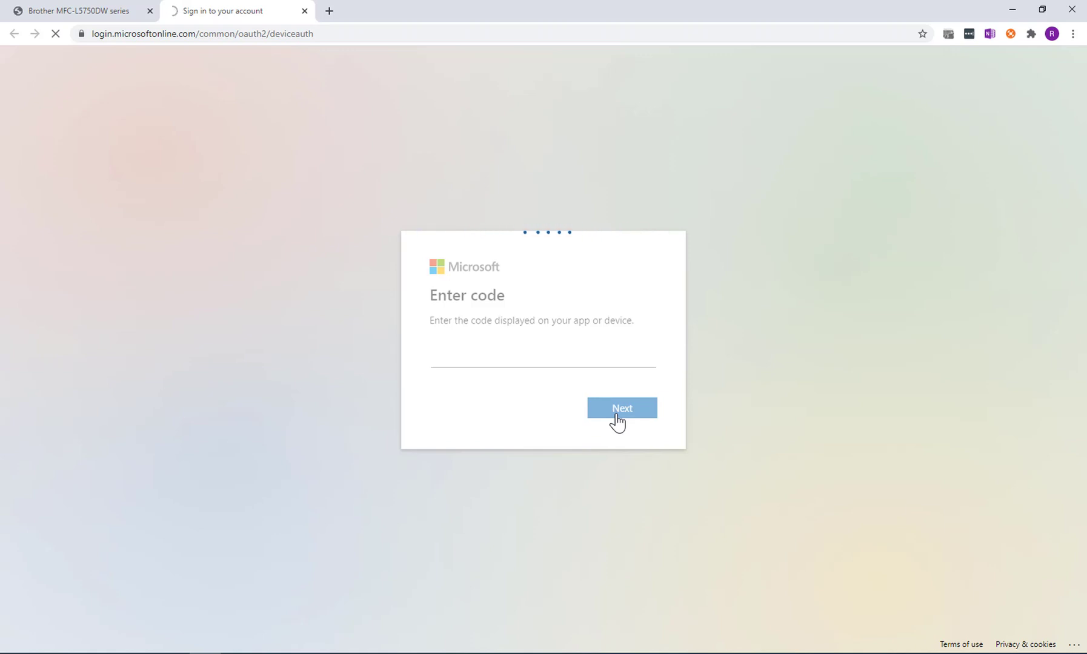
left_click(621, 407)
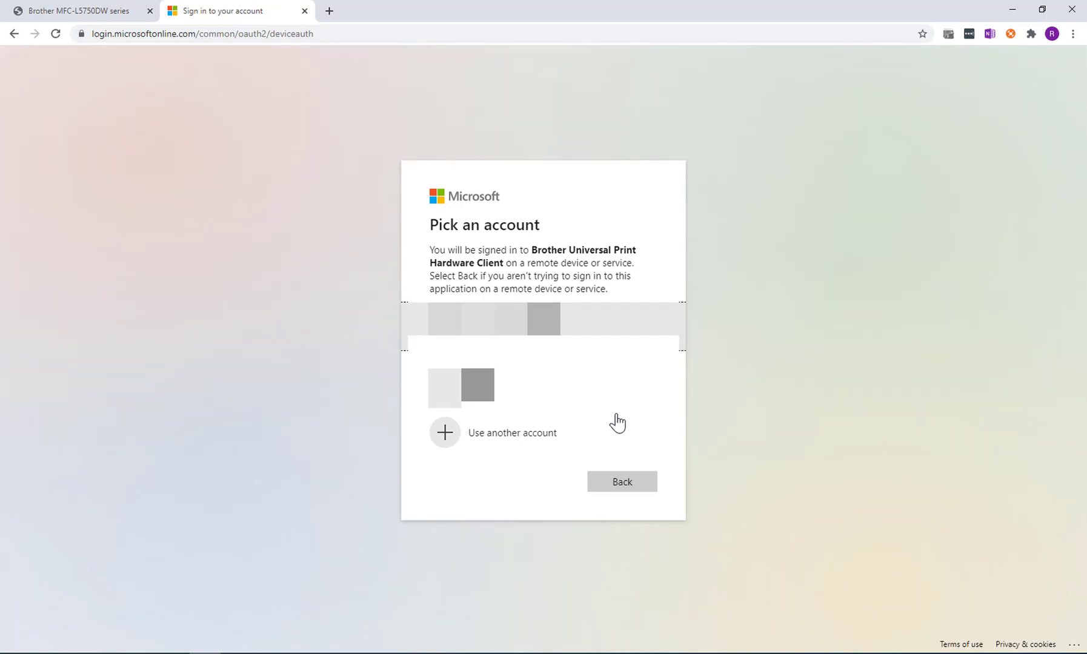
Sign in with the organization account, accept the Brother Universal Print Hardware Client permissions and close the tab
left_click(461, 387)
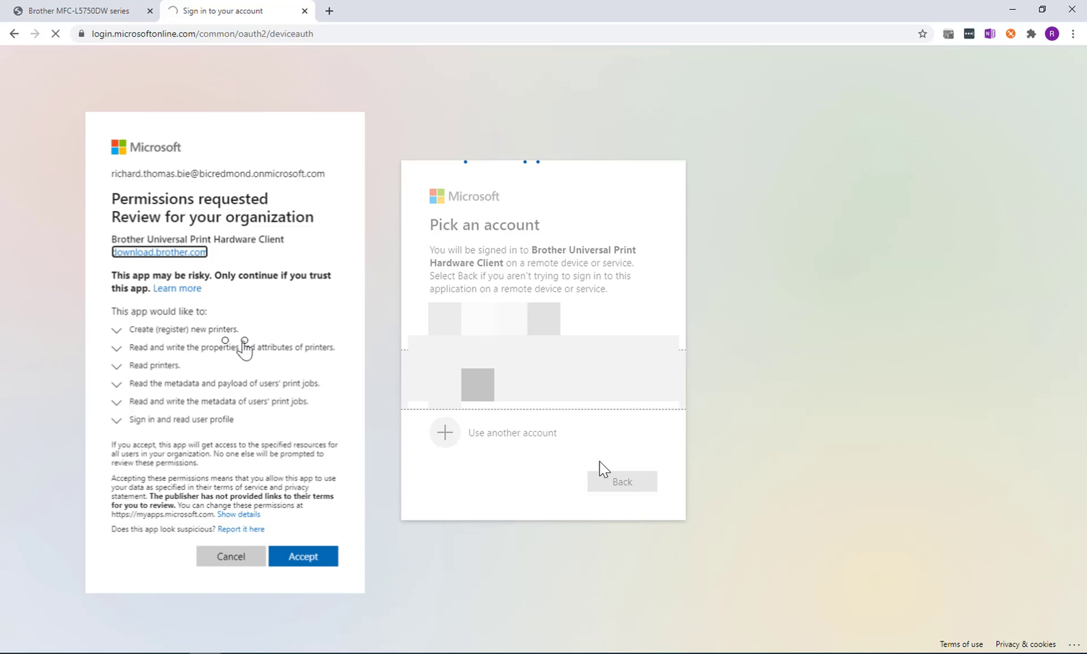
left_click(302, 556)
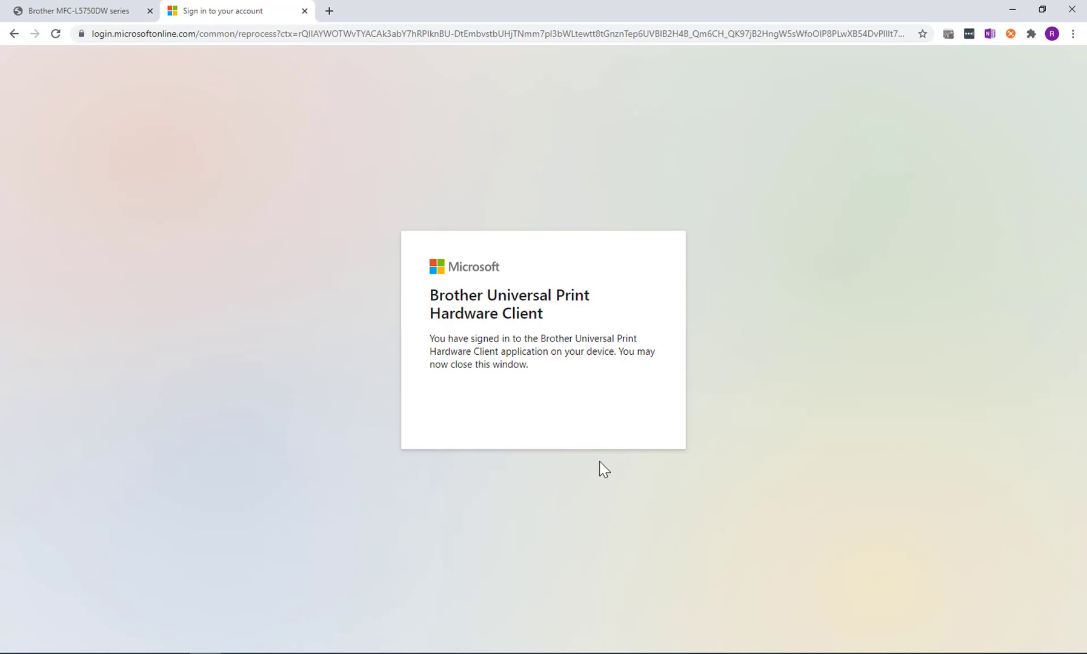
mouse_move(304, 12)
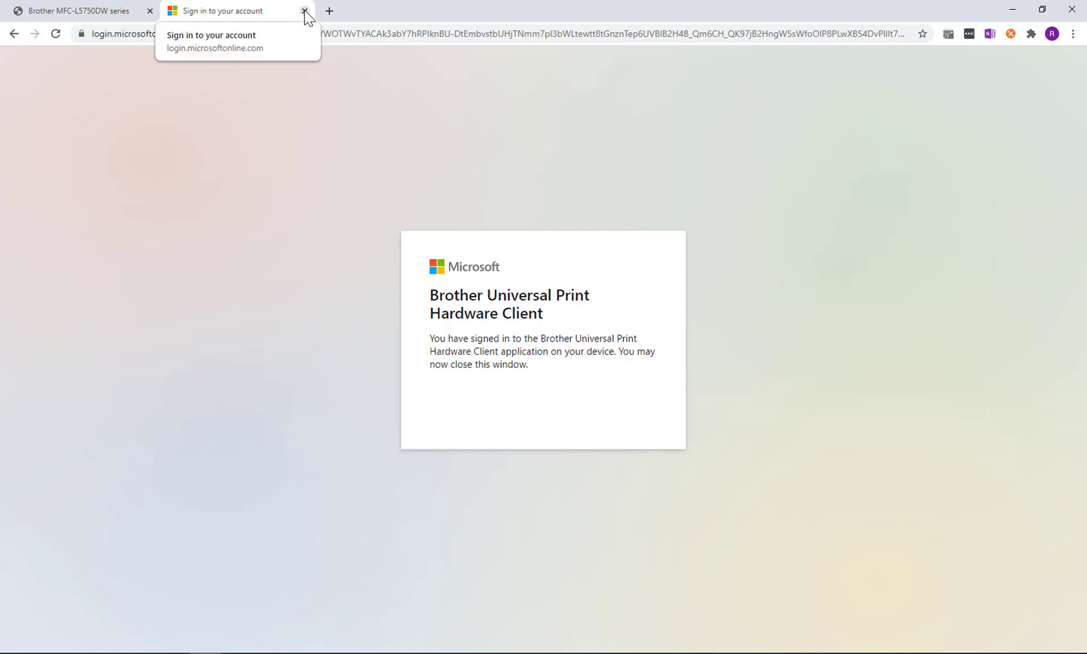
left_click(305, 10)
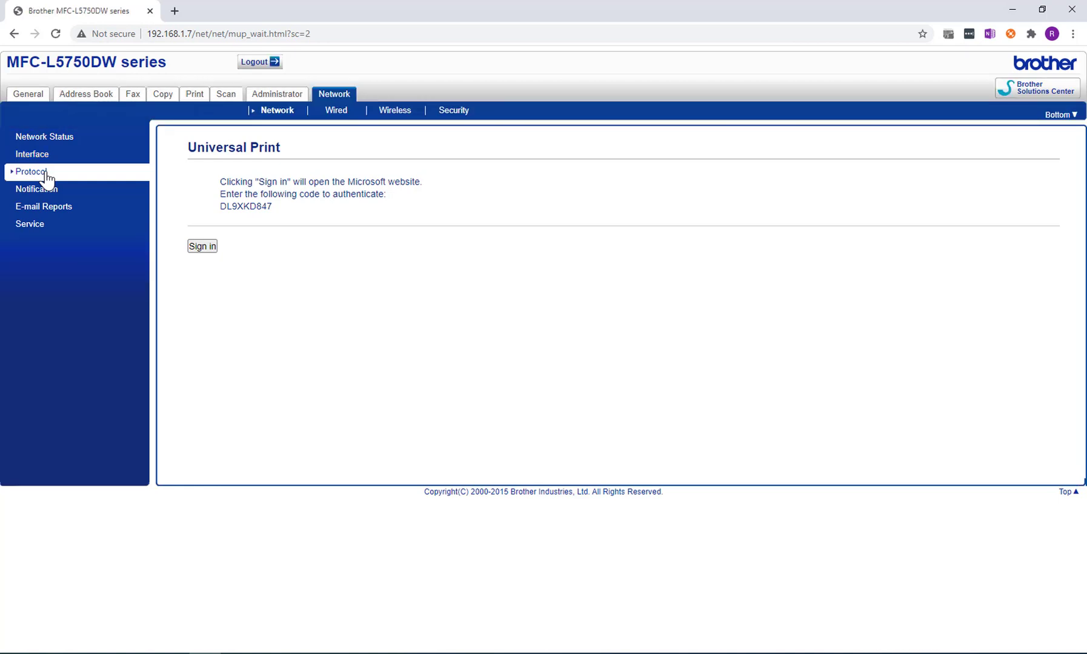
Acknowledge Registration complete so Universal Print shows Enabled, Registered and Connected
left_click(201, 246)
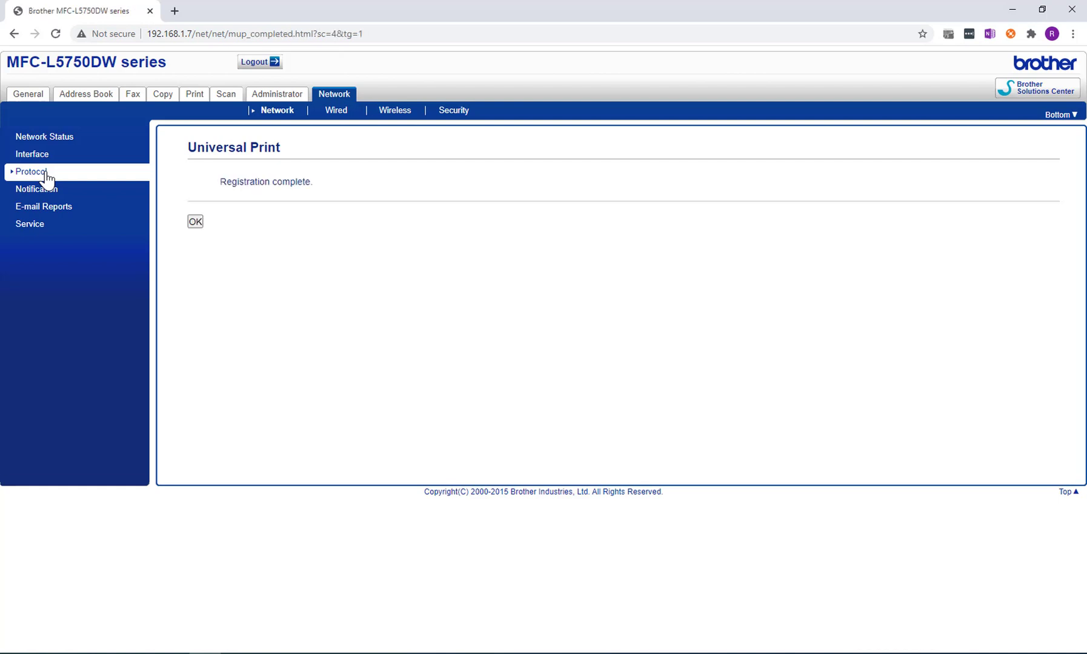
left_click(195, 220)
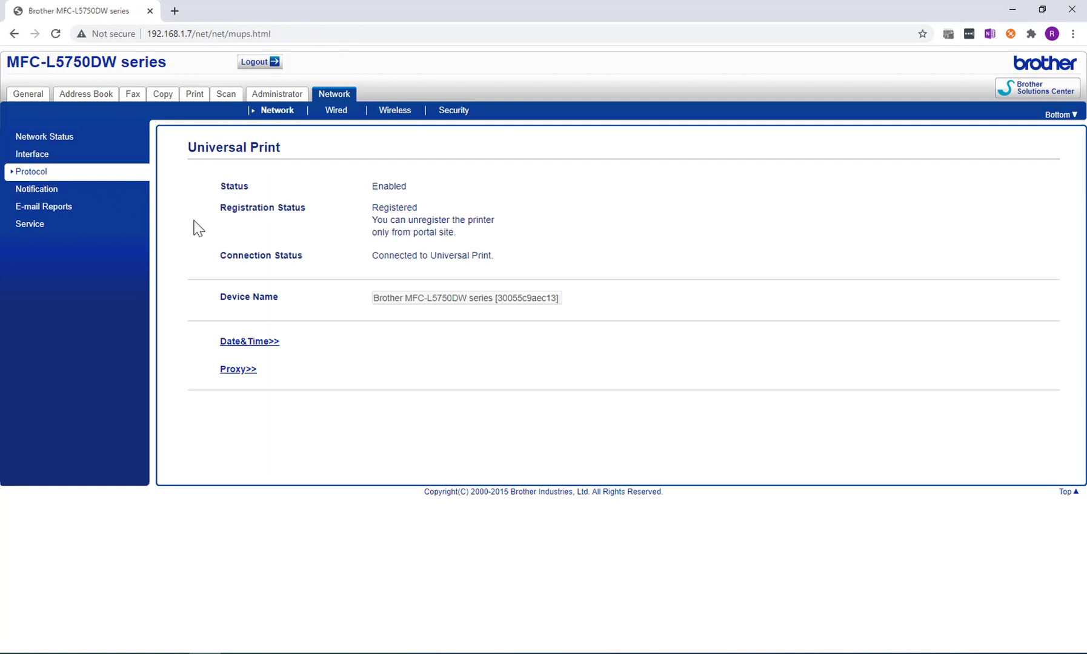
mouse_move(418, 228)
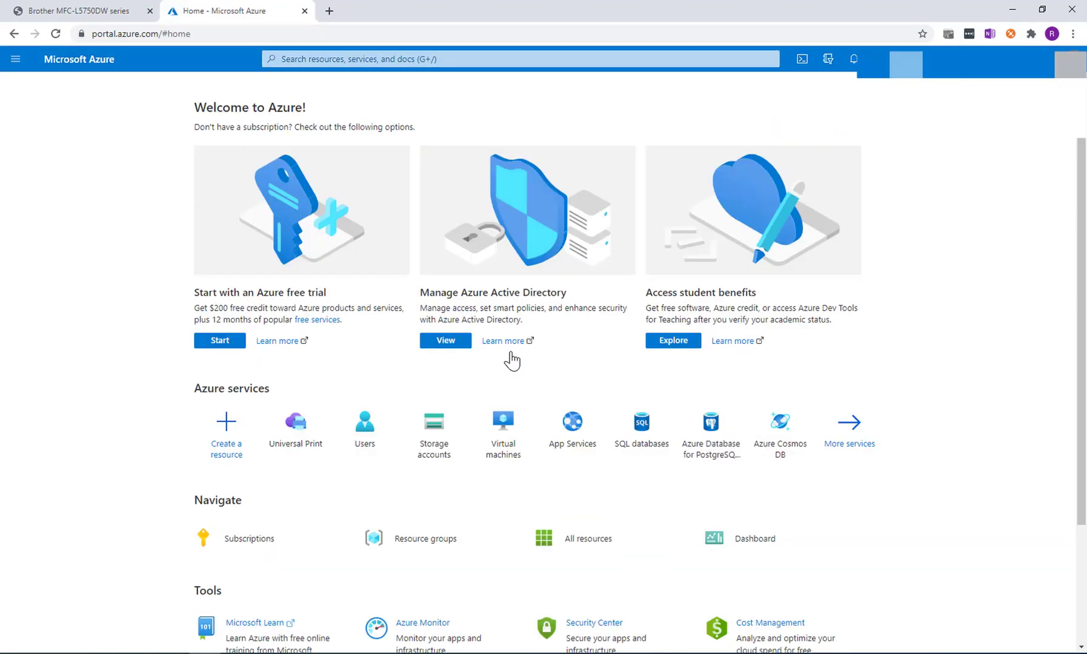
mouse_move(420, 393)
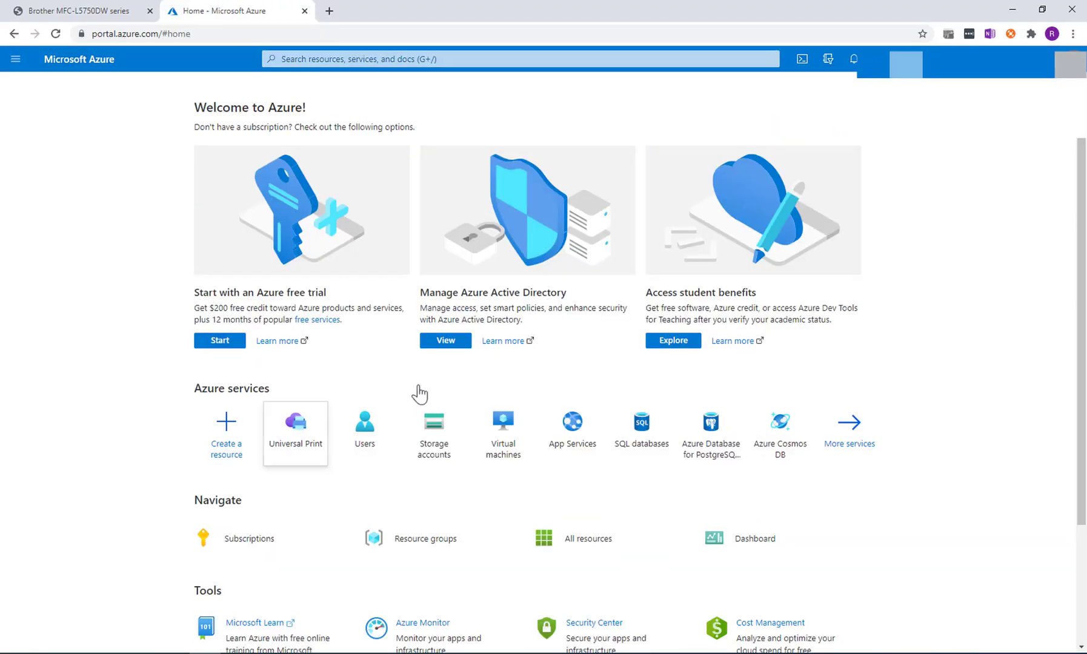
Show the Universal Print Printers list with Brother MFC-L5750DW series marked Not shared
left_click(295, 430)
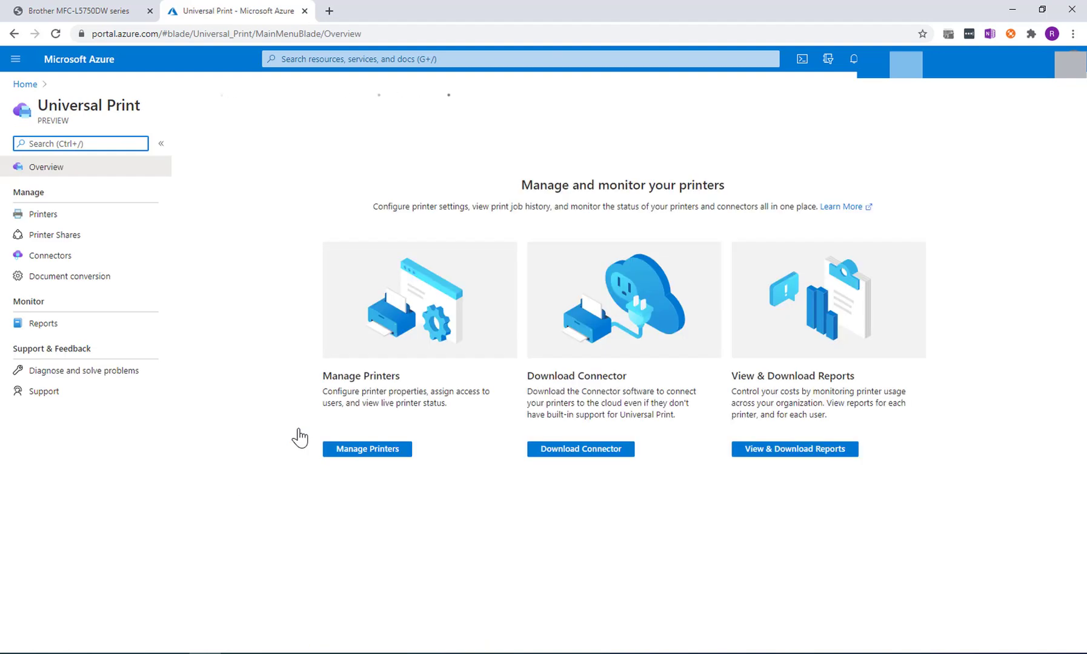
left_click(367, 448)
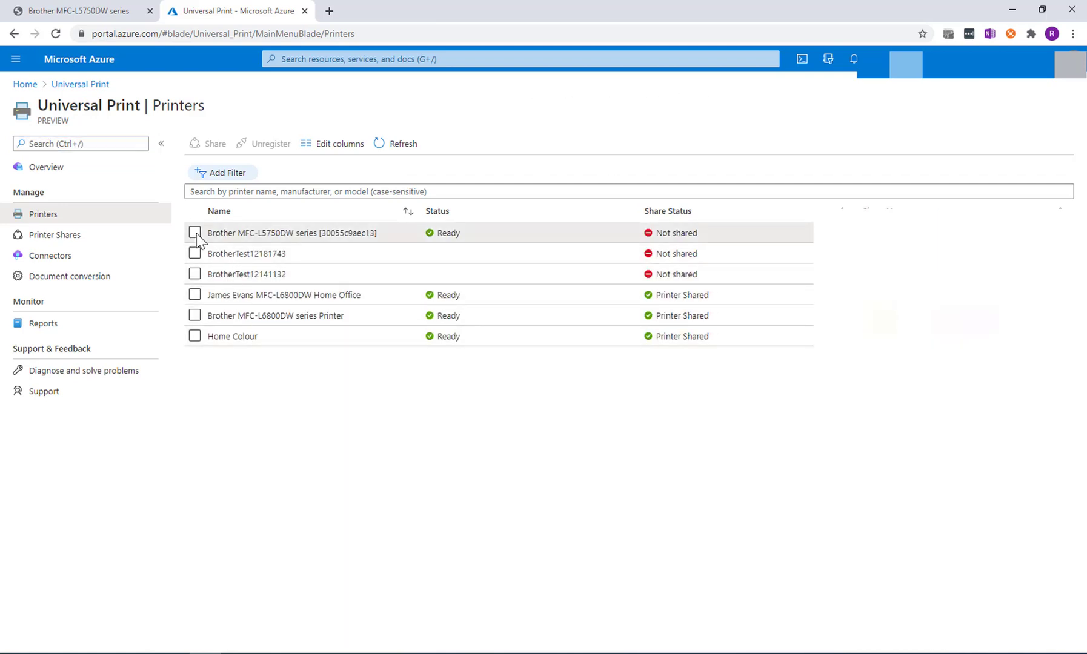
Select Brother MFC-L5750DW series and submit a Share Printer request for it
left_click(195, 233)
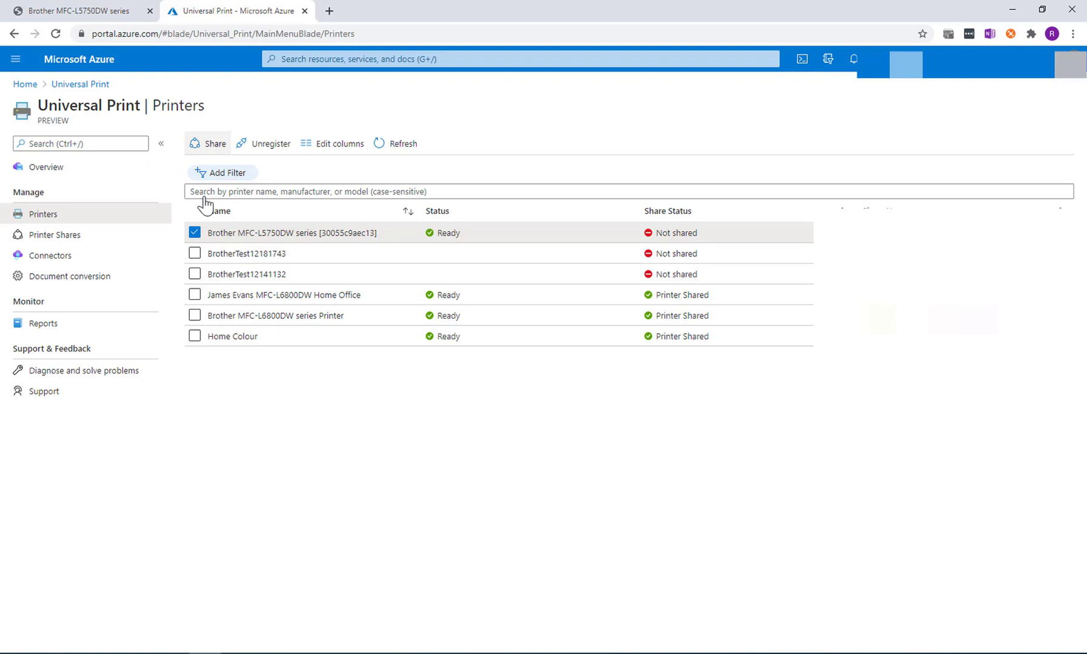
left_click(215, 143)
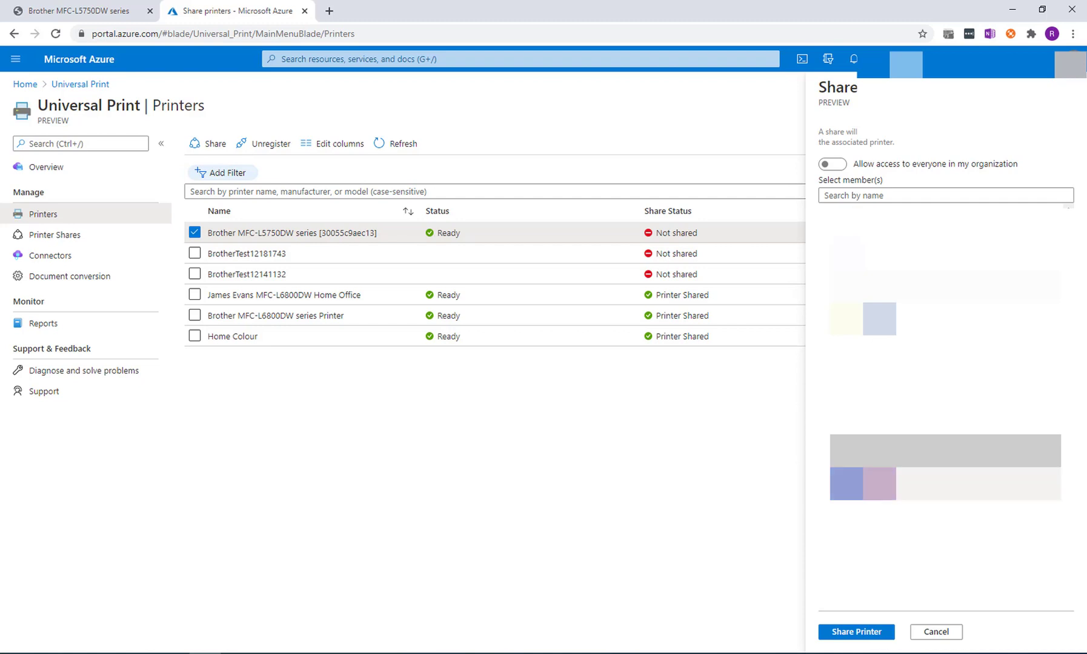
mouse_move(855, 632)
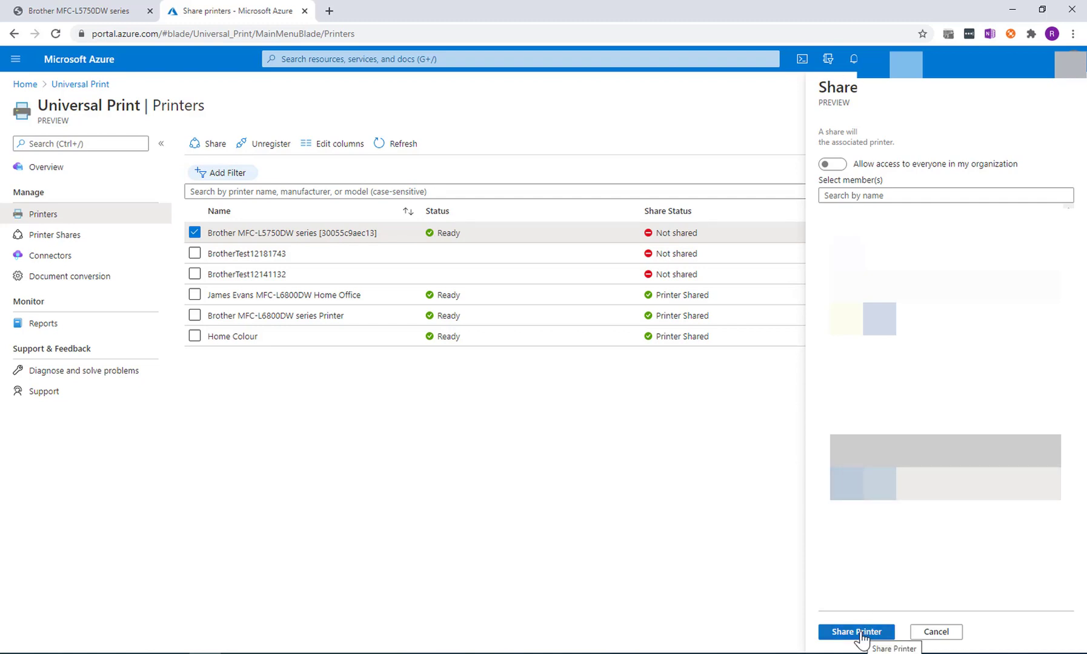
left_click(855, 631)
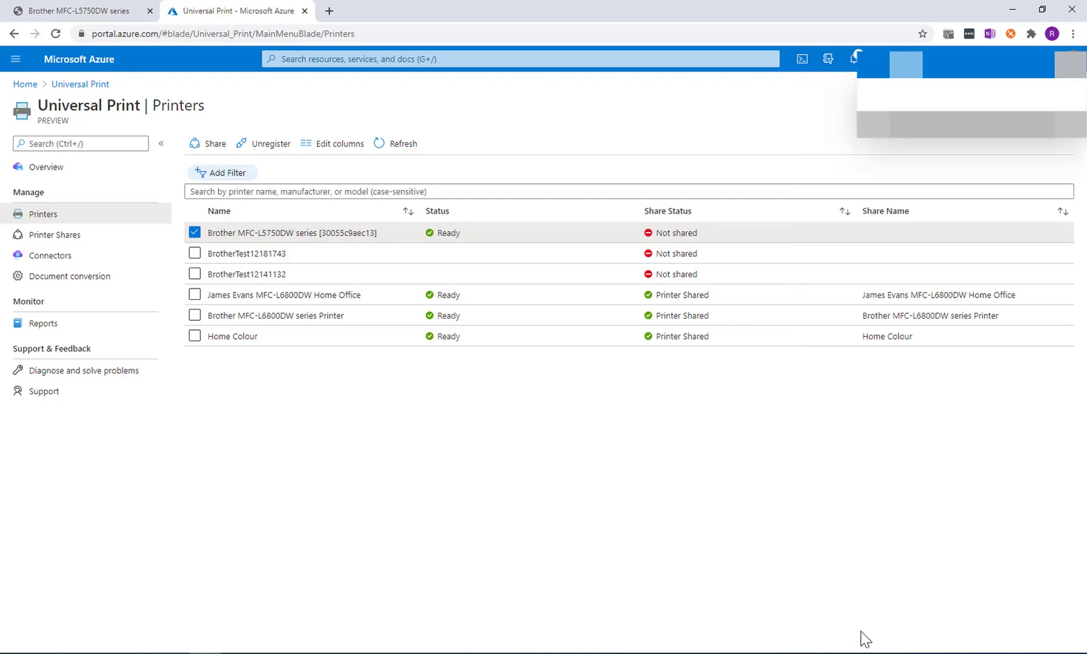